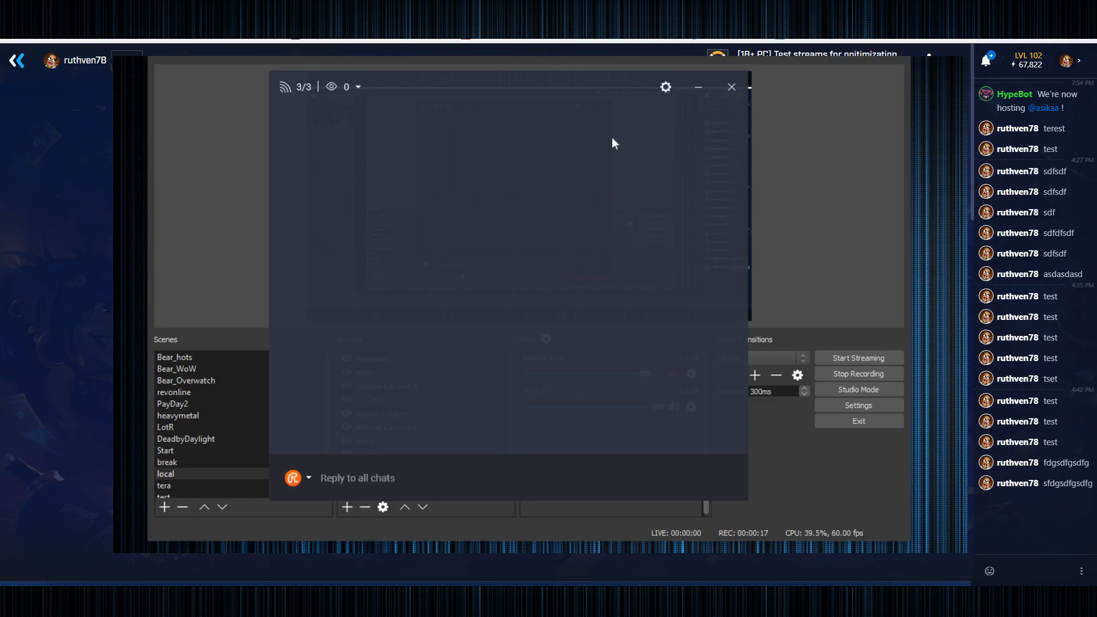
mouse_move(665, 89)
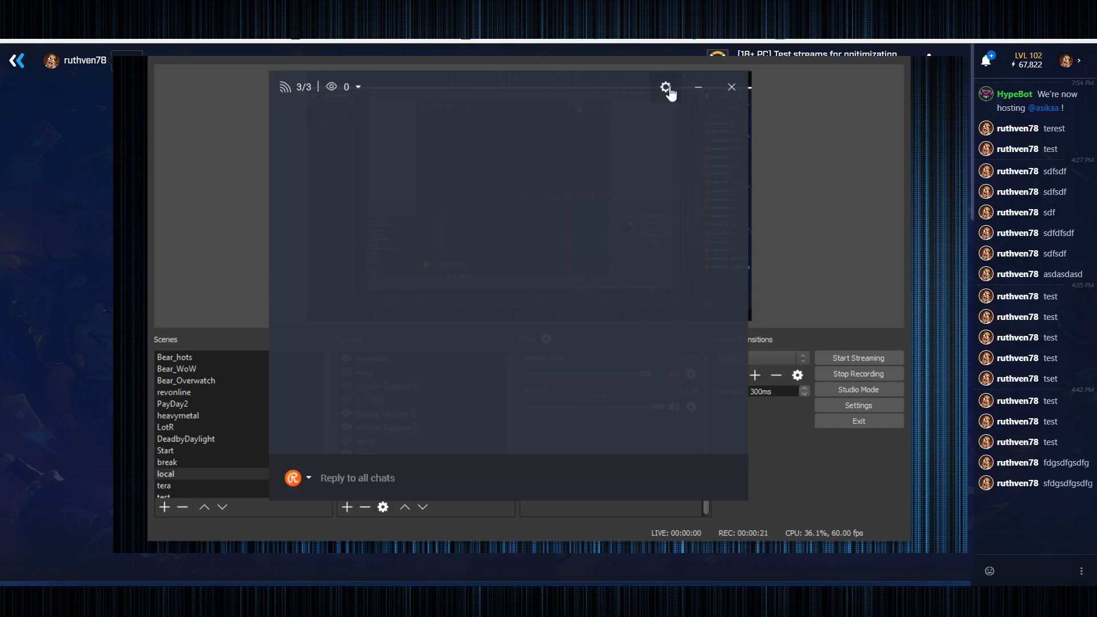
mouse_move(501, 150)
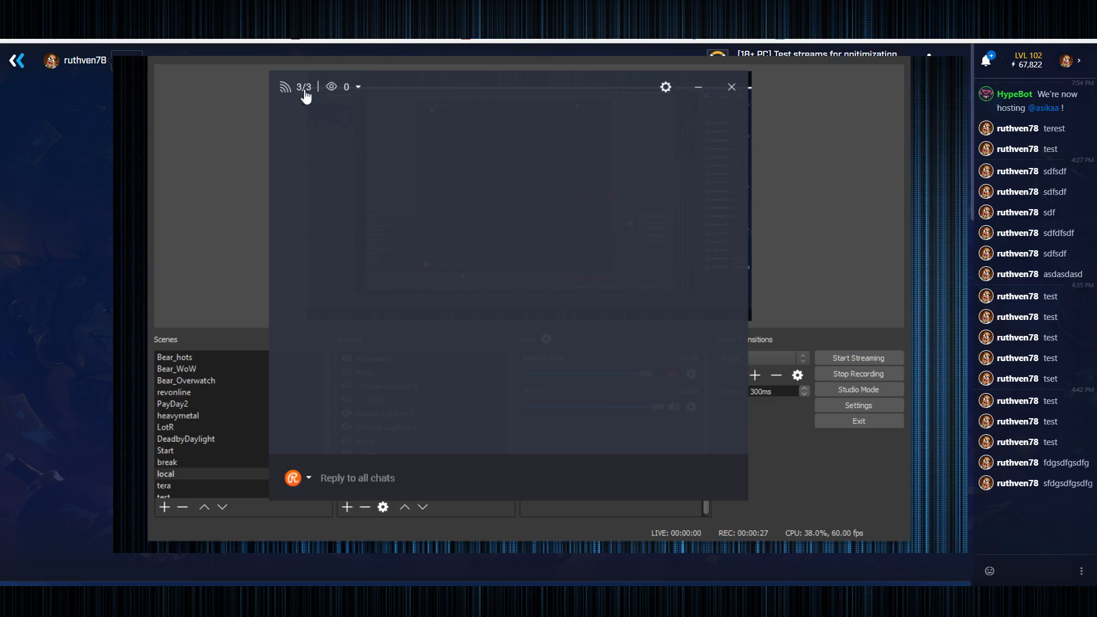
- Expand the 3/3 channel counter to list the connected chat channels
left_click(358, 87)
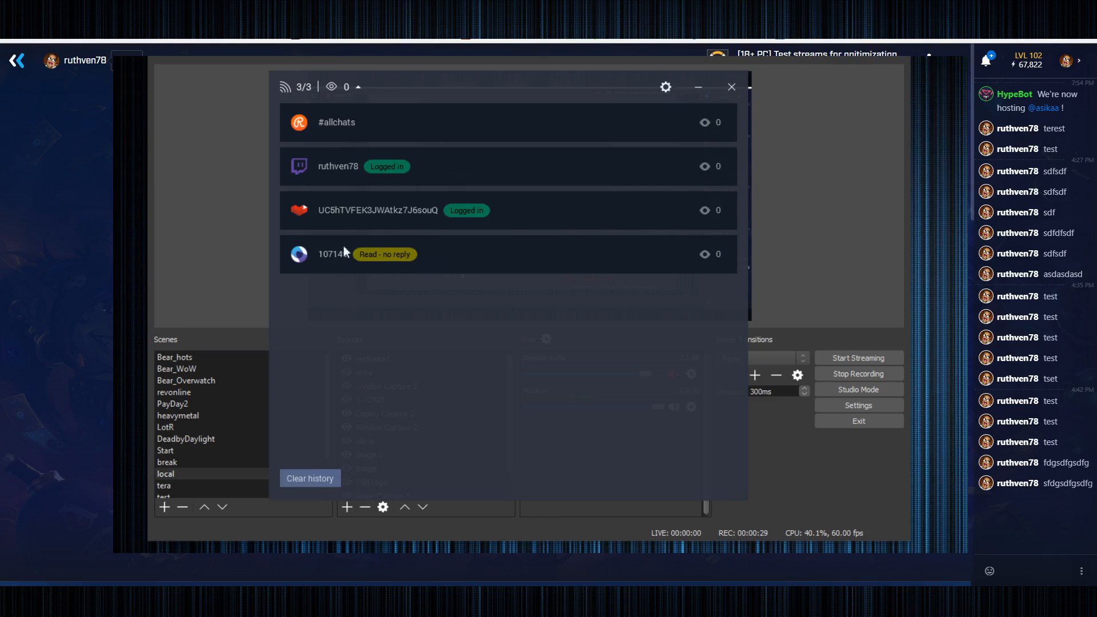
- Copy the browser-source embed chat link from Restream Chat settings and return to OBS
left_click(310, 478)
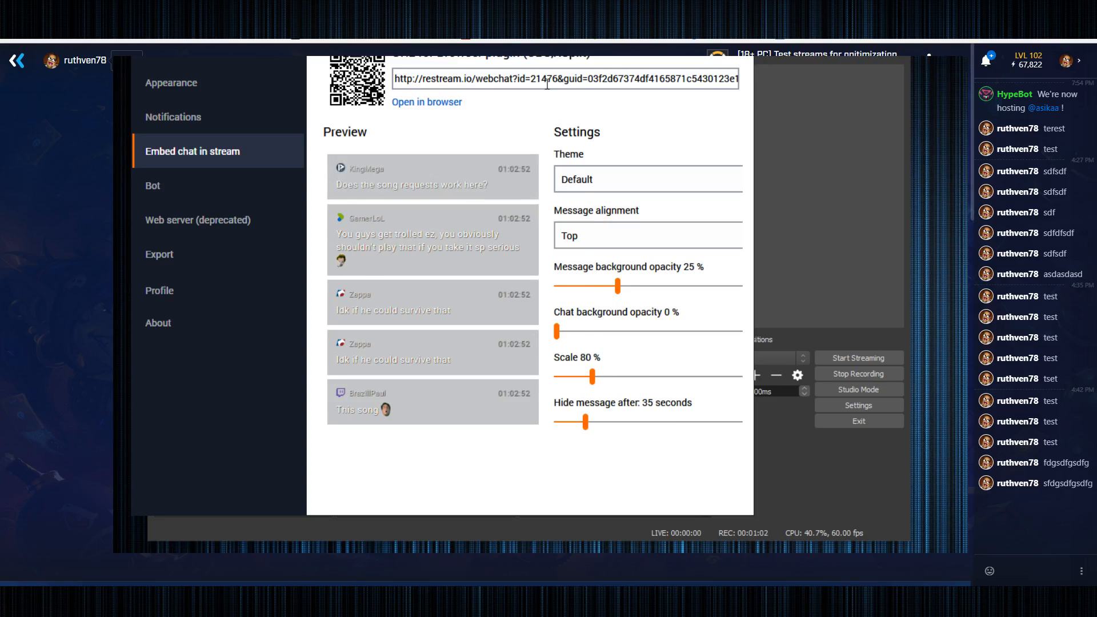
double_click(544, 79)
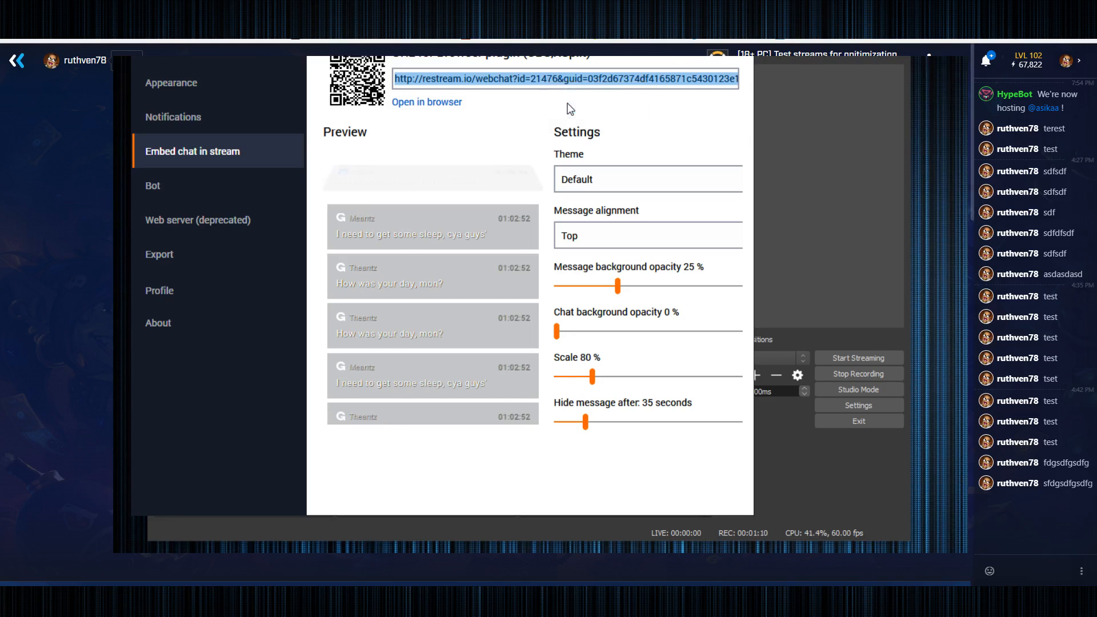
left_click(731, 87)
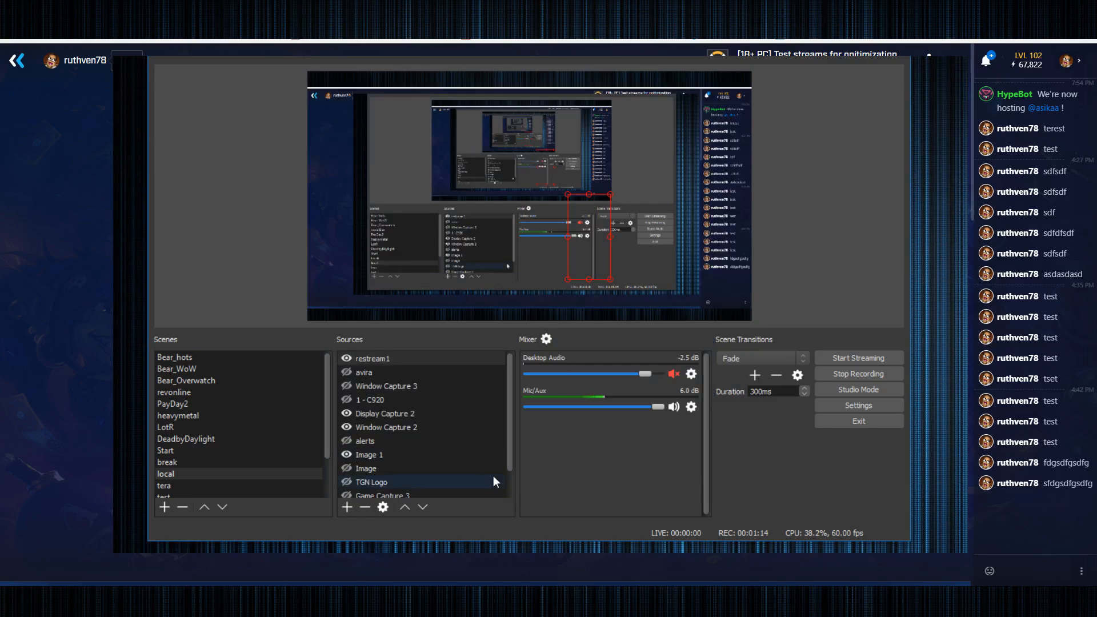
- Add a BrowserSource to the scene named 'realtreaddf'
left_click(346, 506)
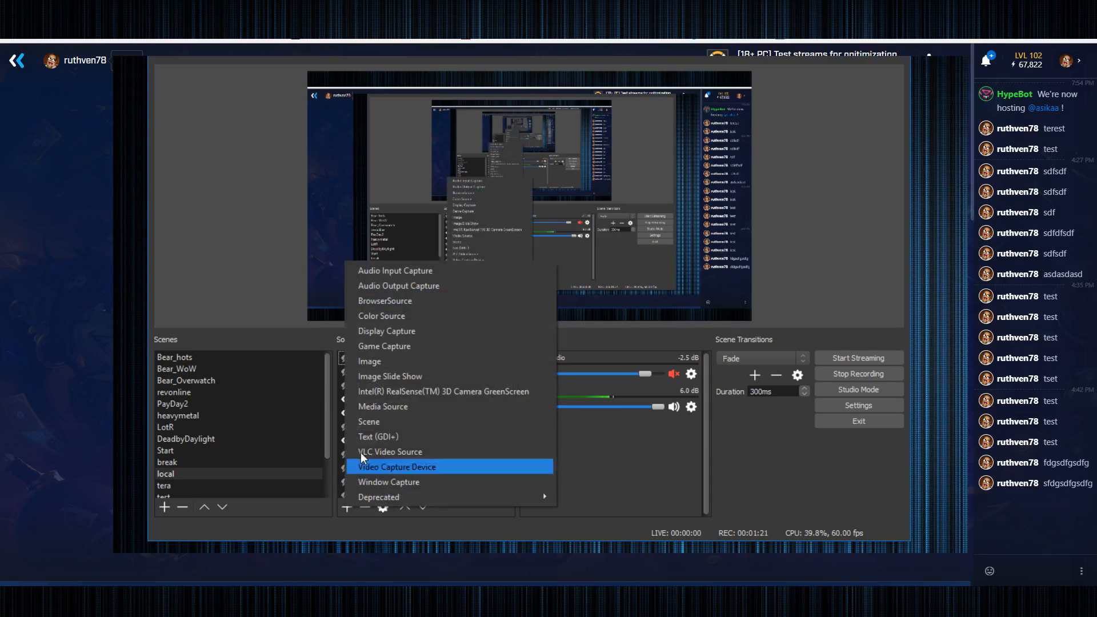
mouse_move(385, 301)
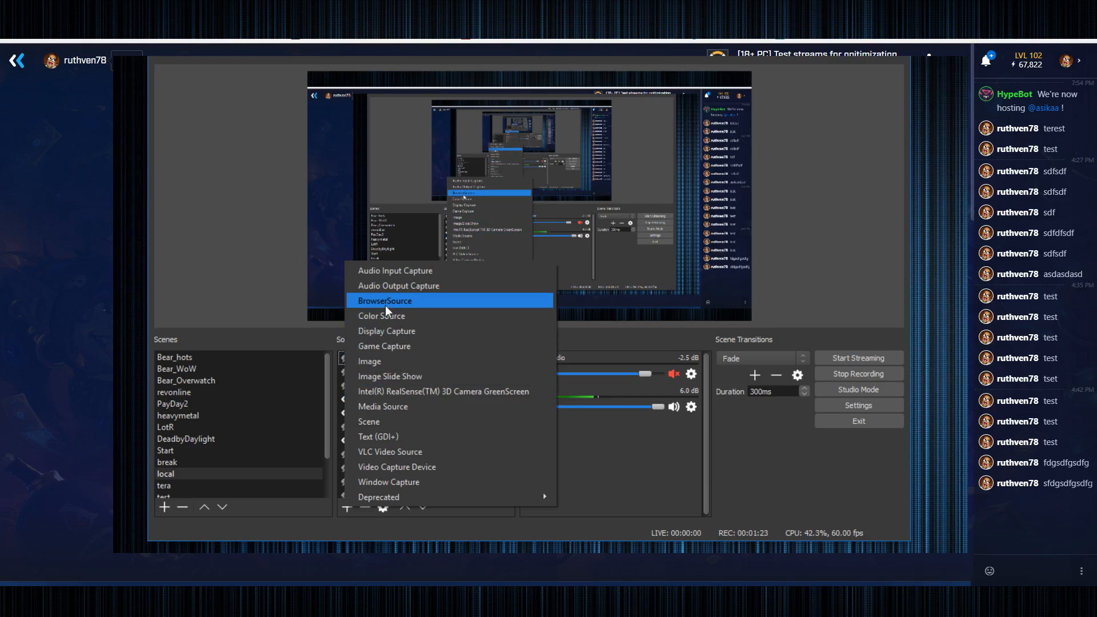
left_click(384, 300)
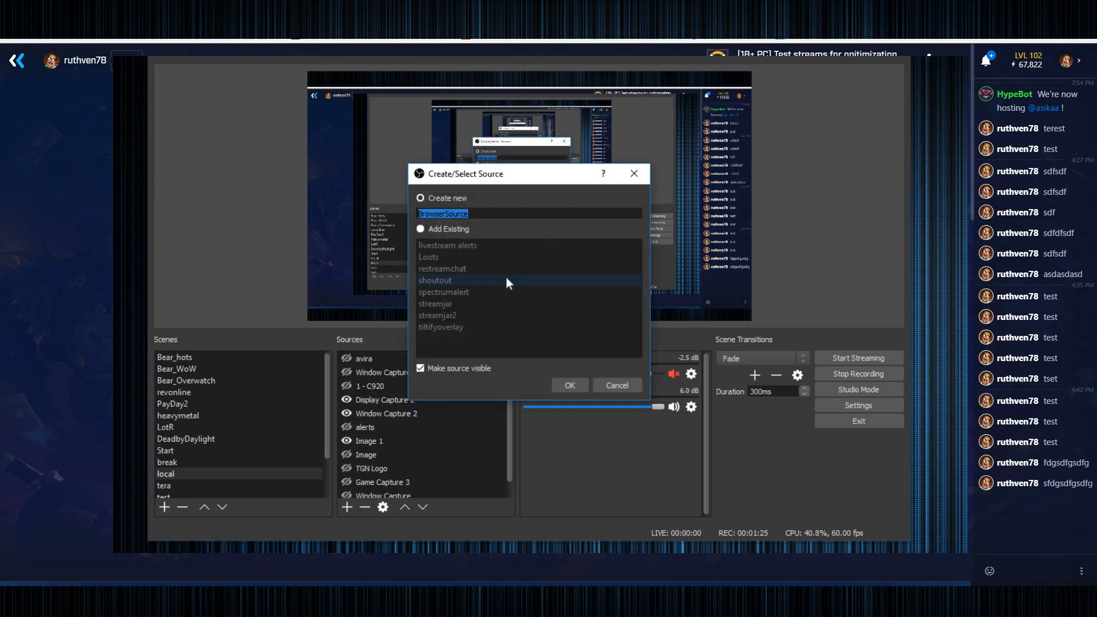
mouse_move(514, 257)
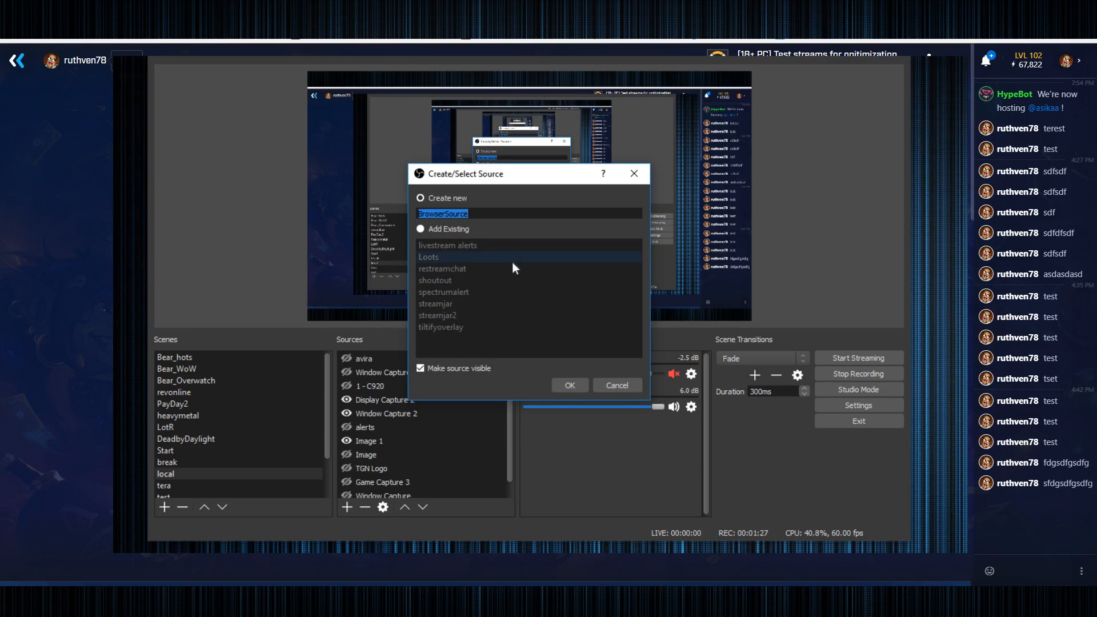
type("realtre")
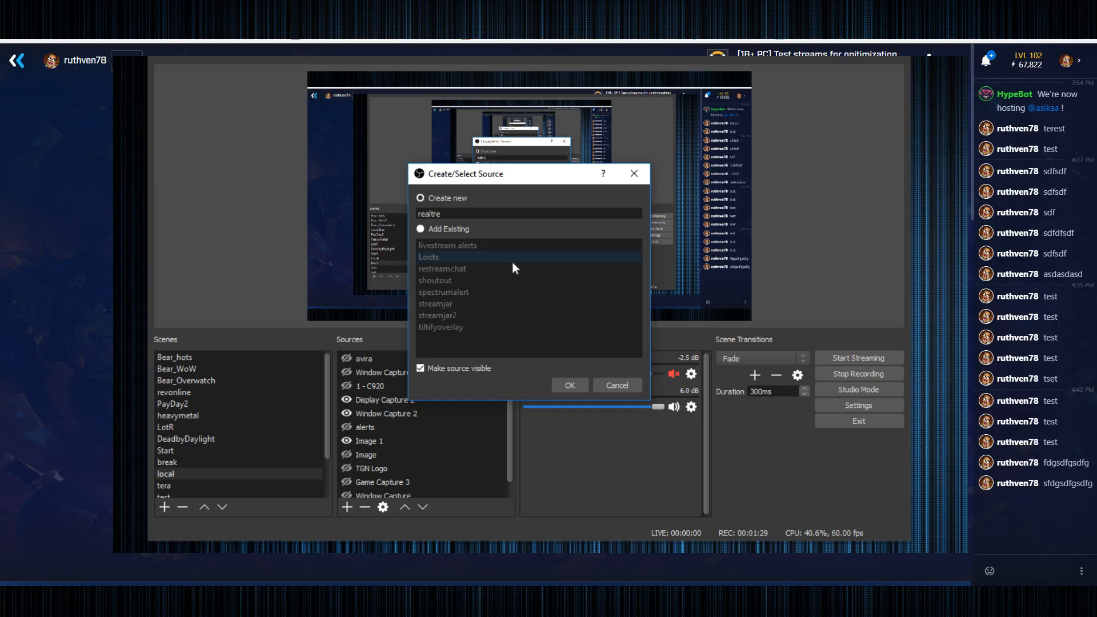
type("addf")
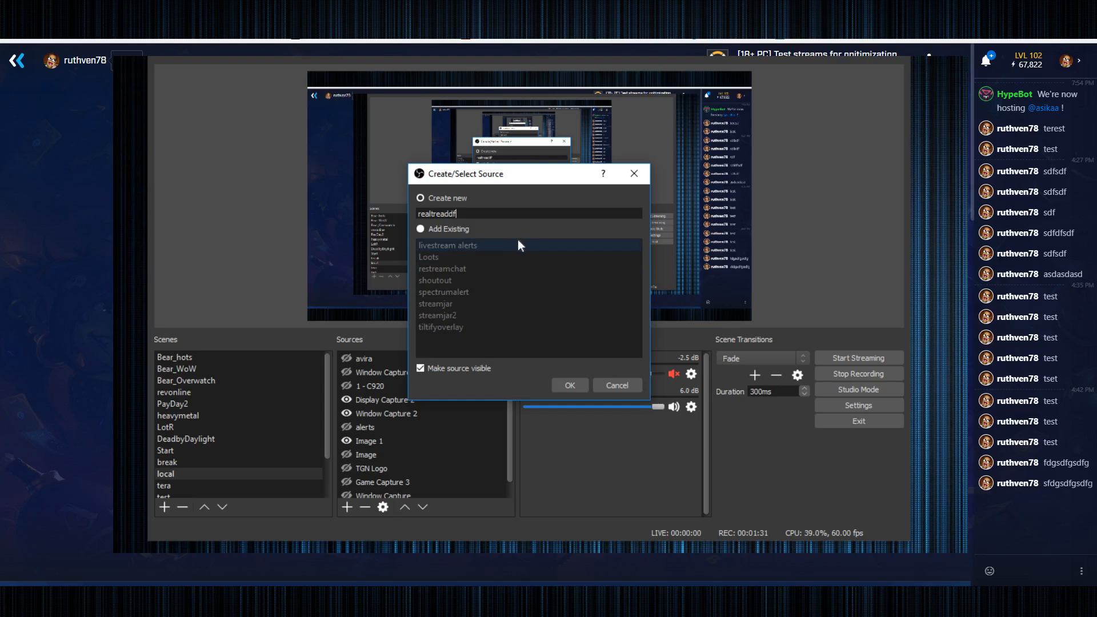
left_click(569, 385)
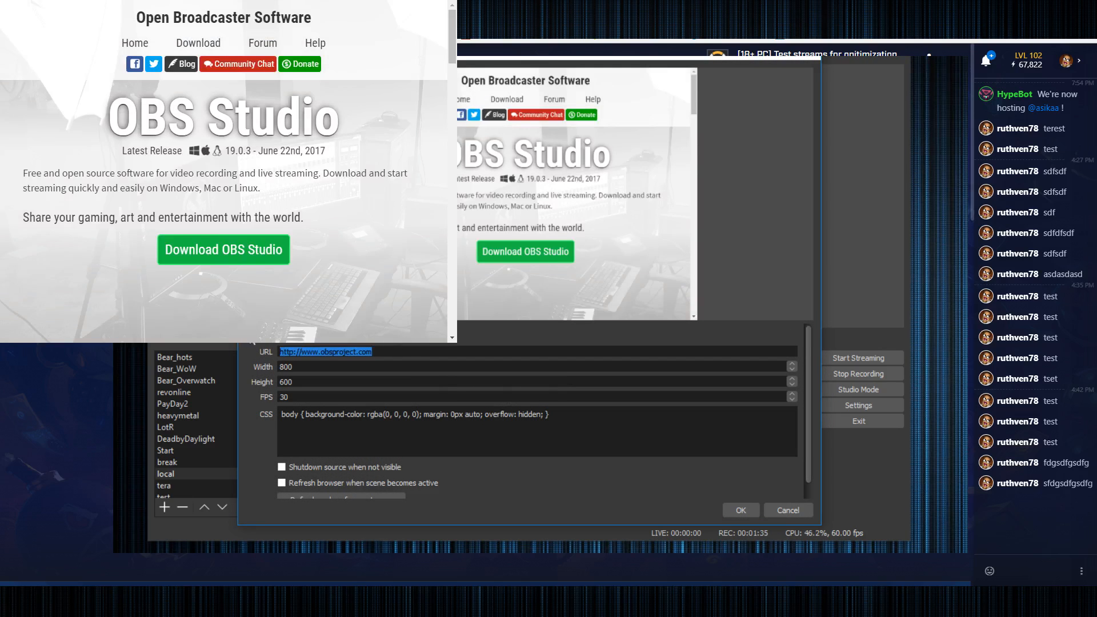
- Point the source at the Restream webchat URL sized 200 wide by 400 high
type("http://restream.io/webchat?id=21476&guid=03f2d67374df4165871c5430123e1a64")
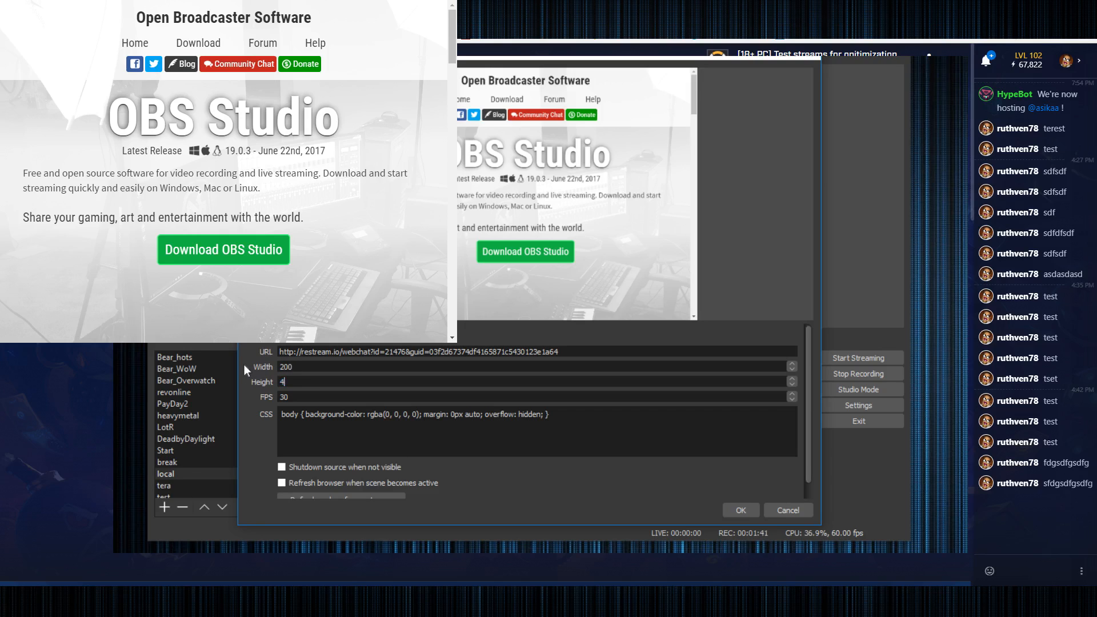
type("00")
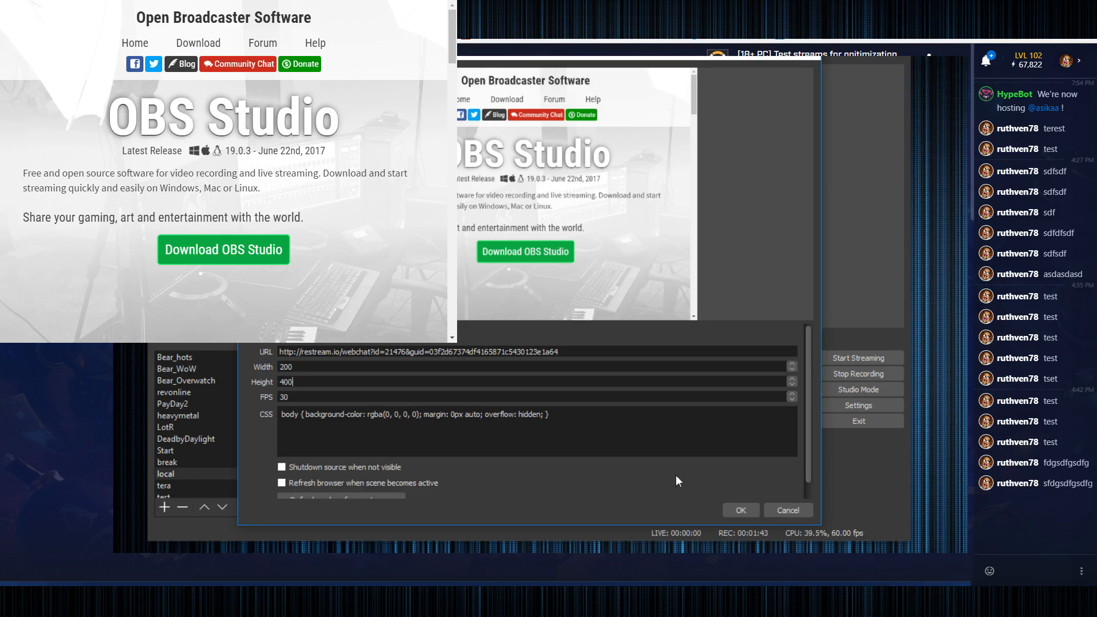
left_click(739, 509)
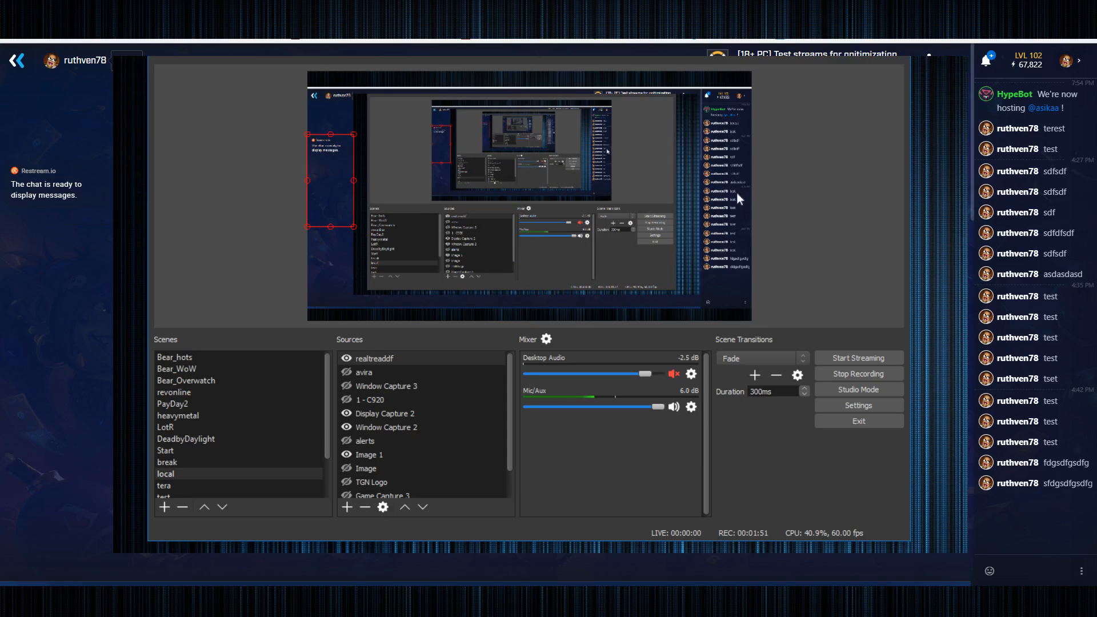
mouse_move(721, 241)
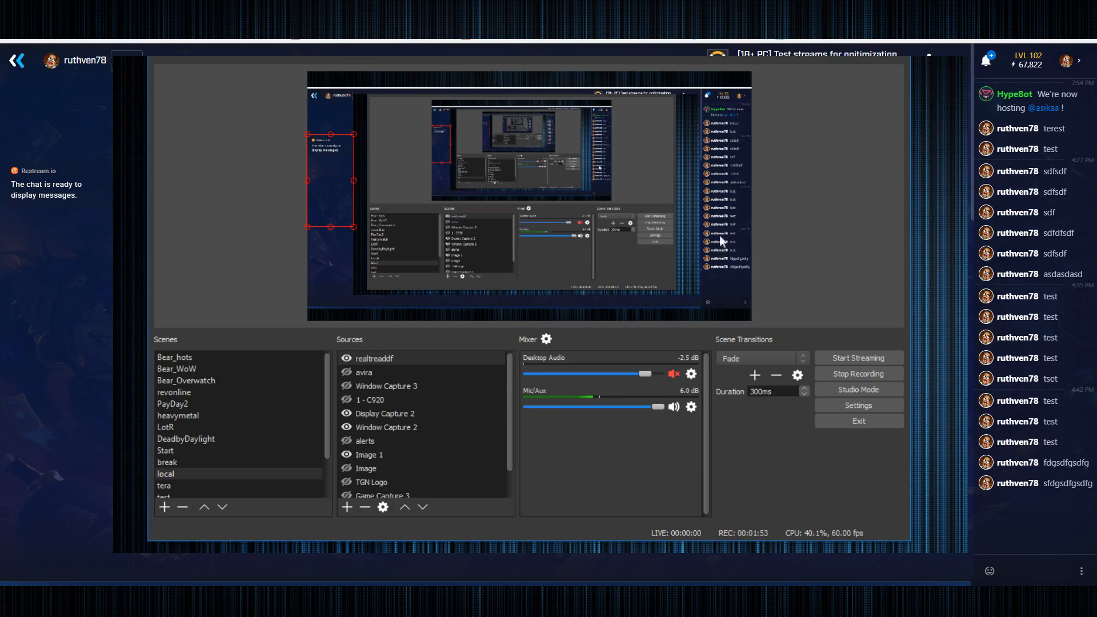
mouse_move(728, 174)
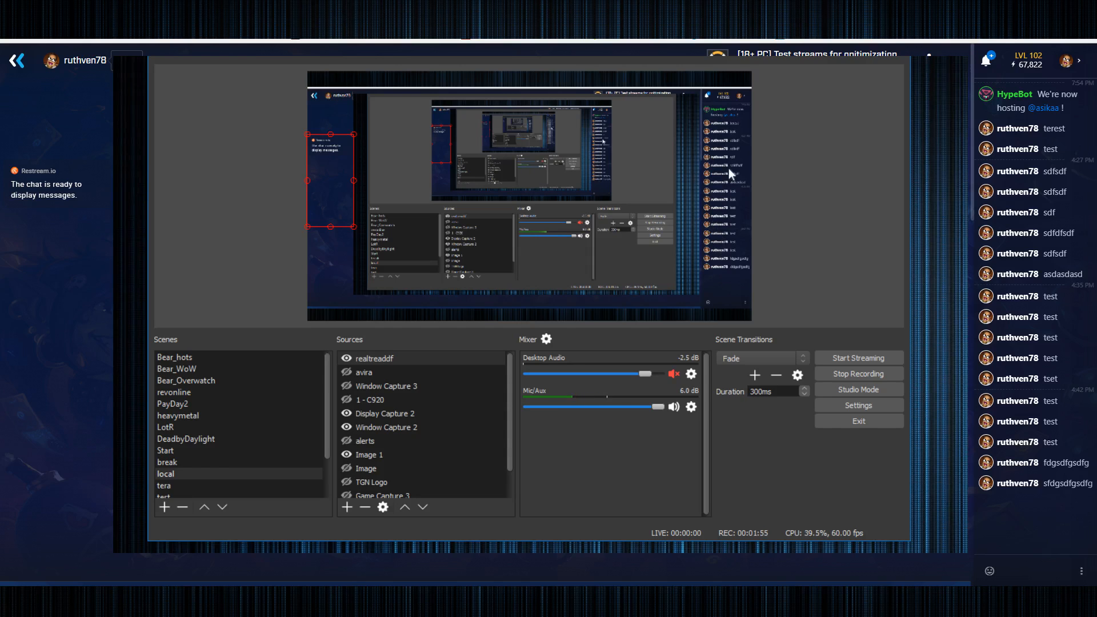
left_click(371, 400)
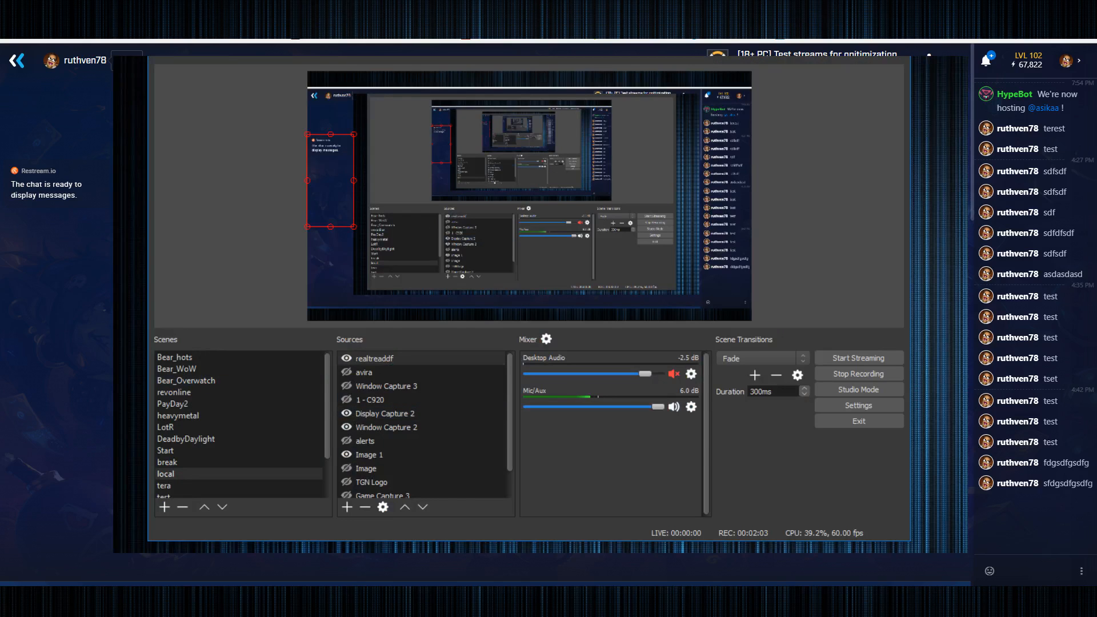
type("tes")
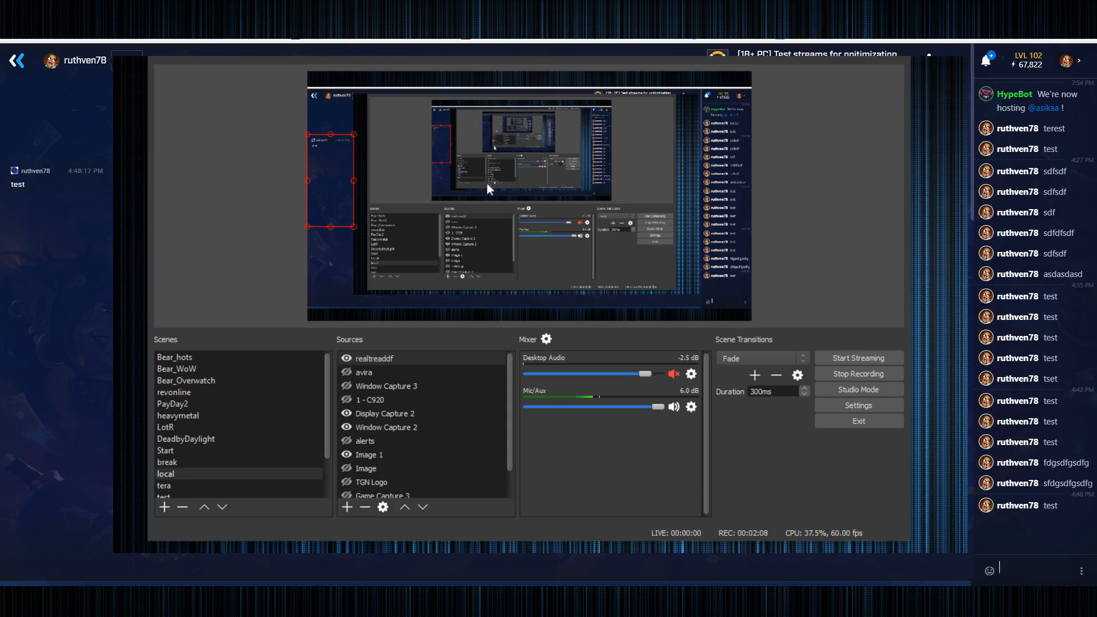
mouse_move(315, 159)
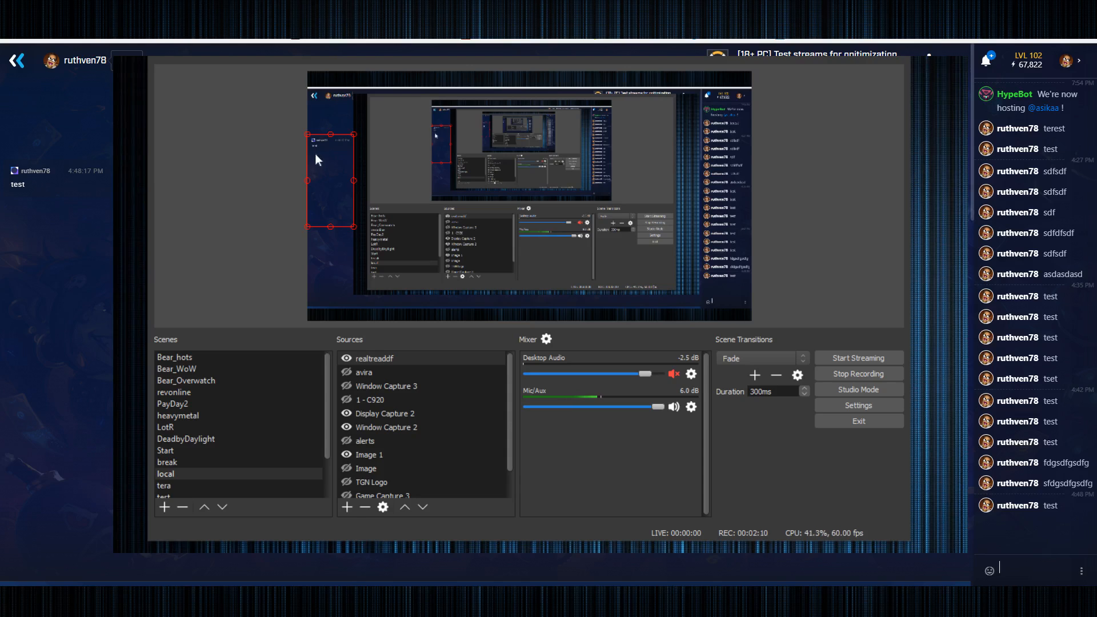
mouse_move(560, 242)
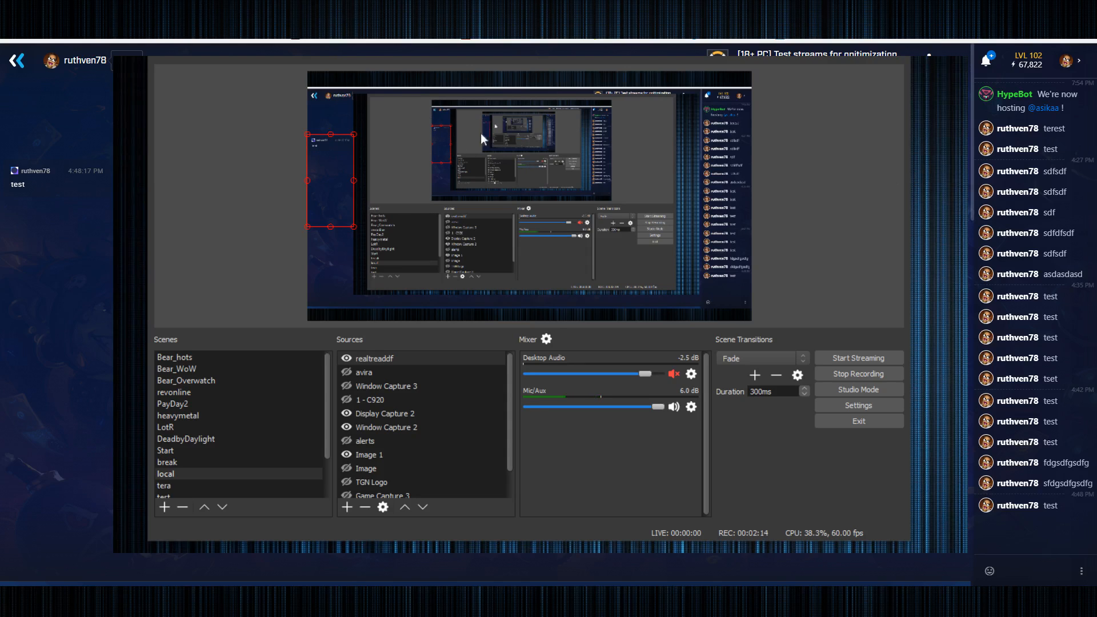
mouse_move(331, 181)
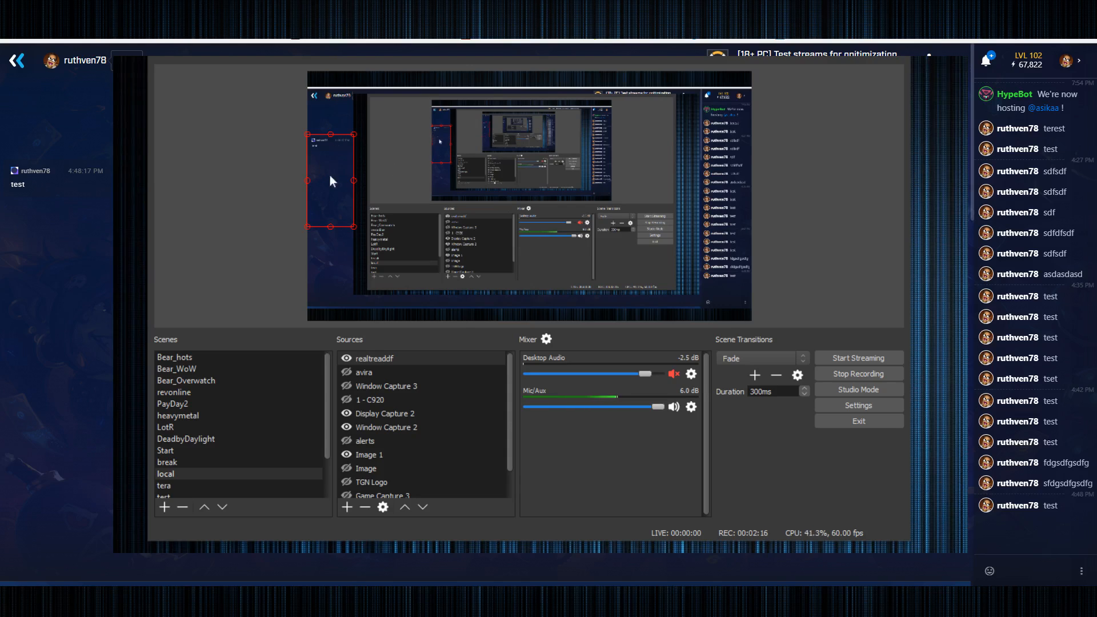
mouse_move(309, 132)
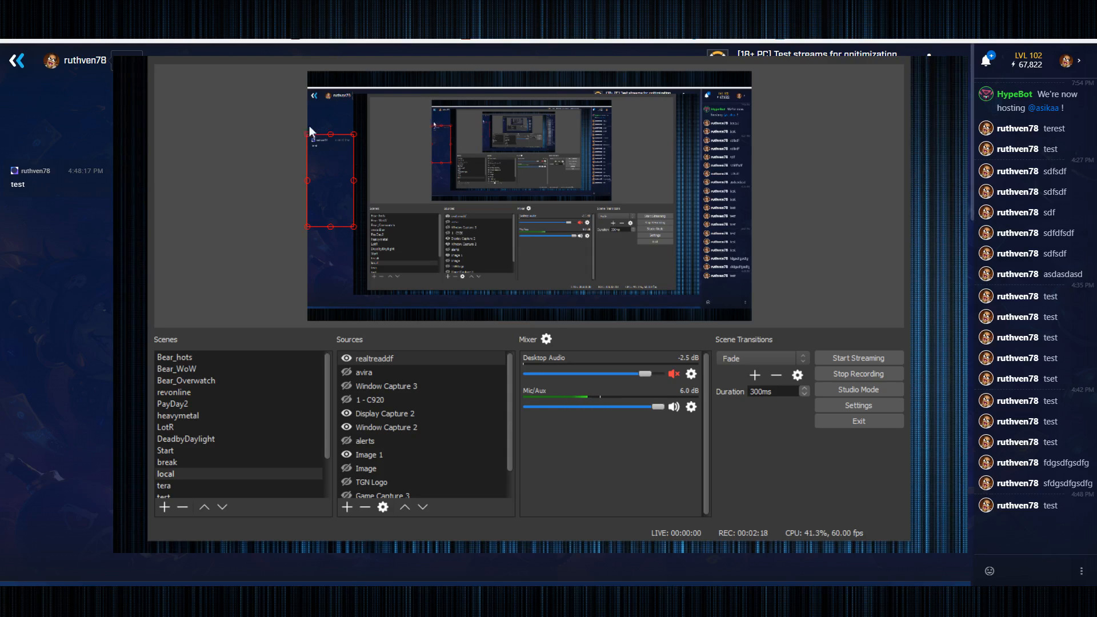
mouse_move(313, 144)
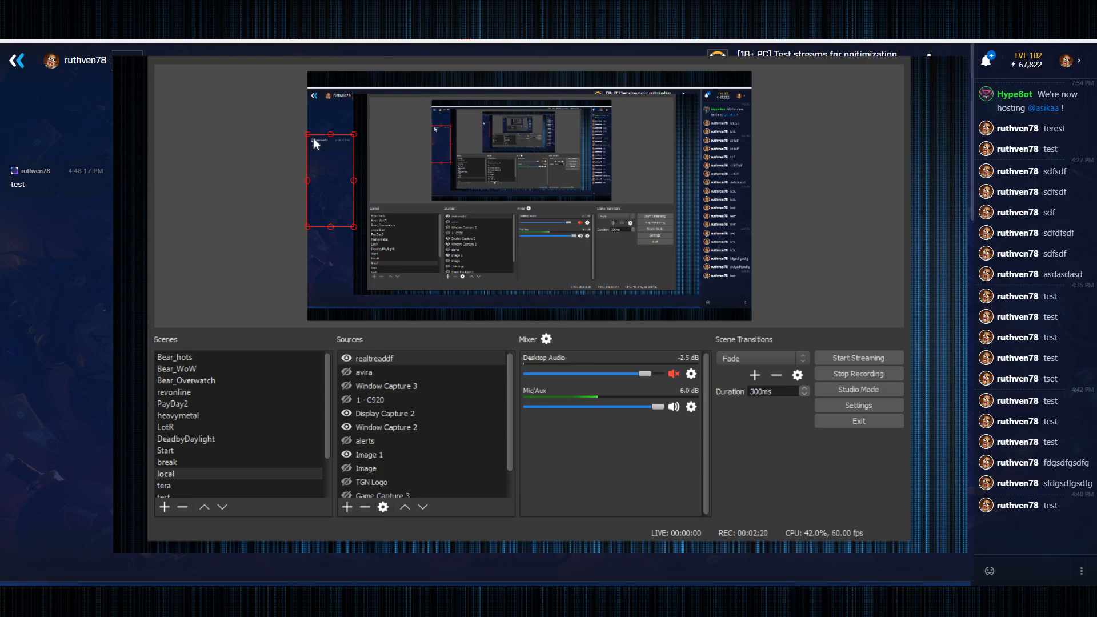
mouse_move(495, 267)
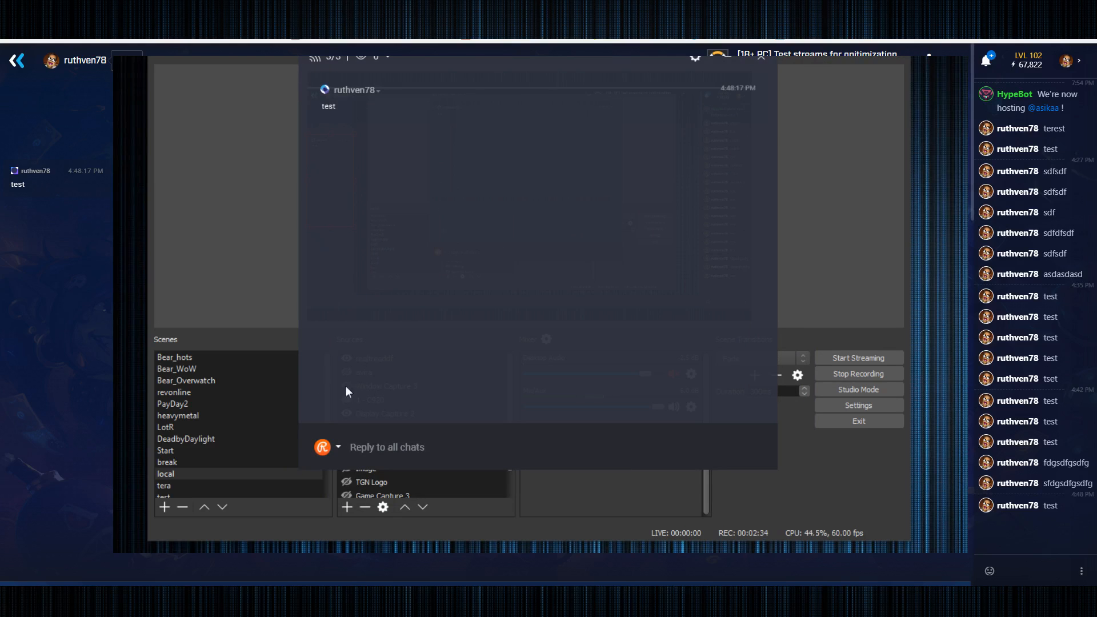
mouse_move(487, 171)
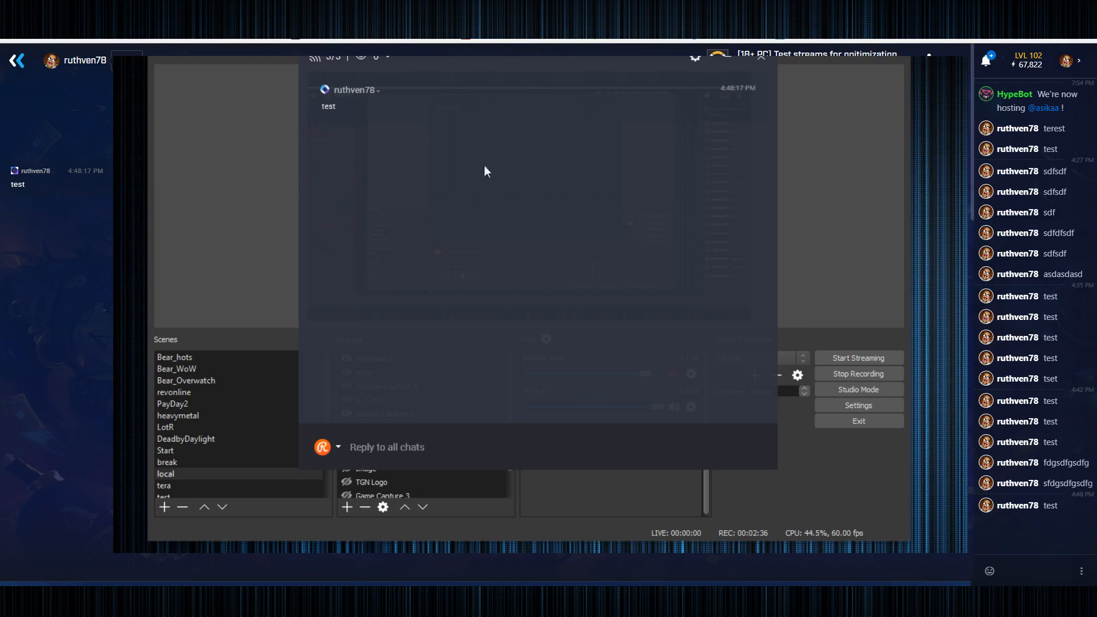
mouse_move(334, 92)
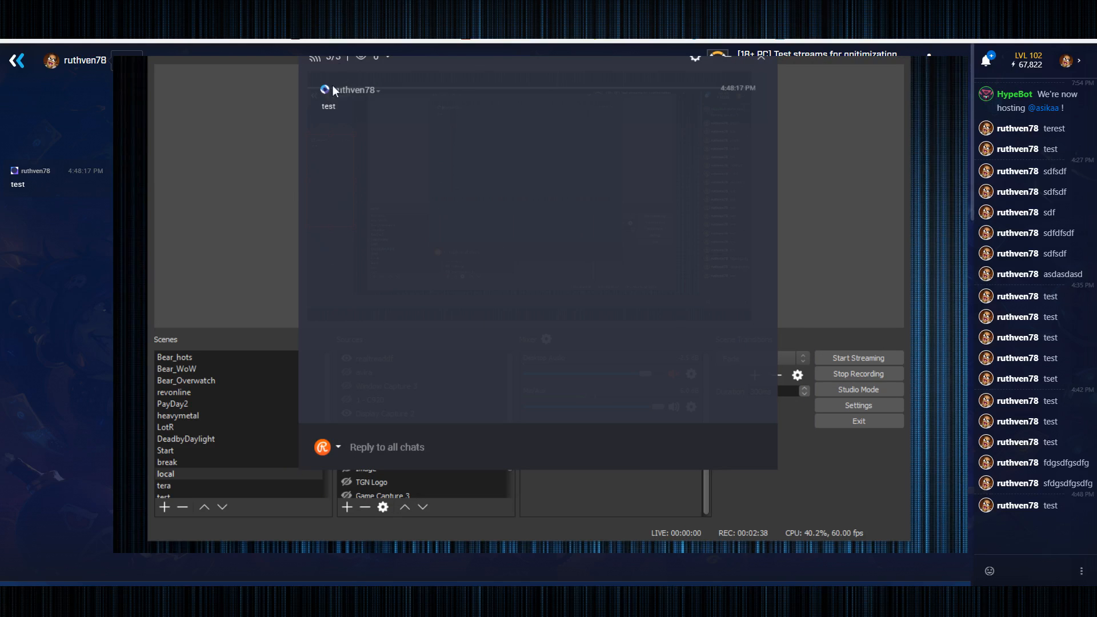
mouse_move(328, 98)
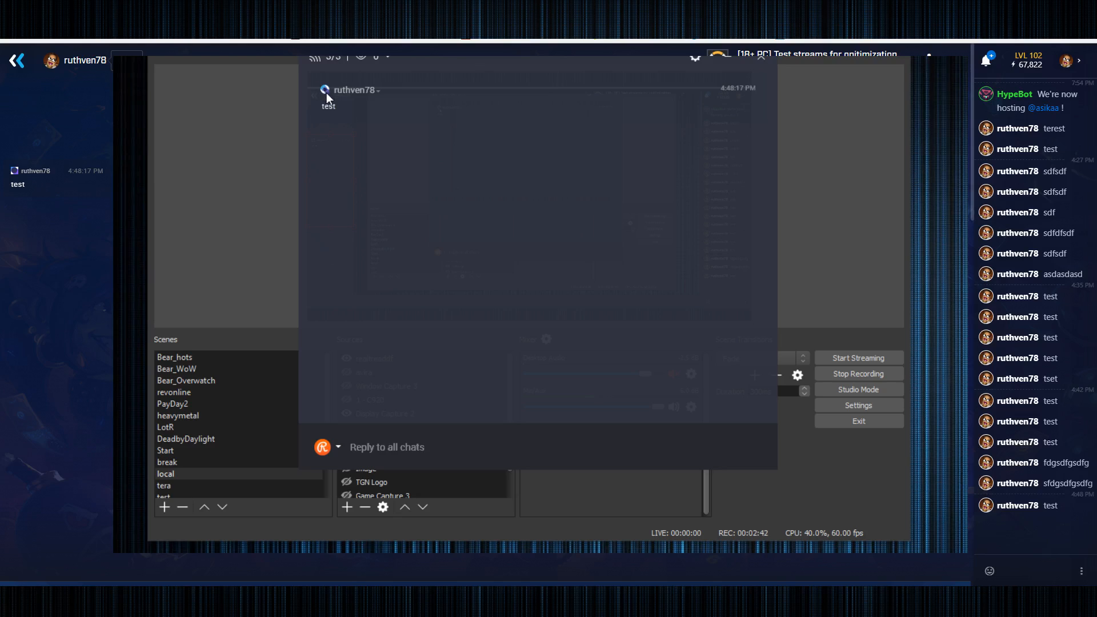
mouse_move(334, 319)
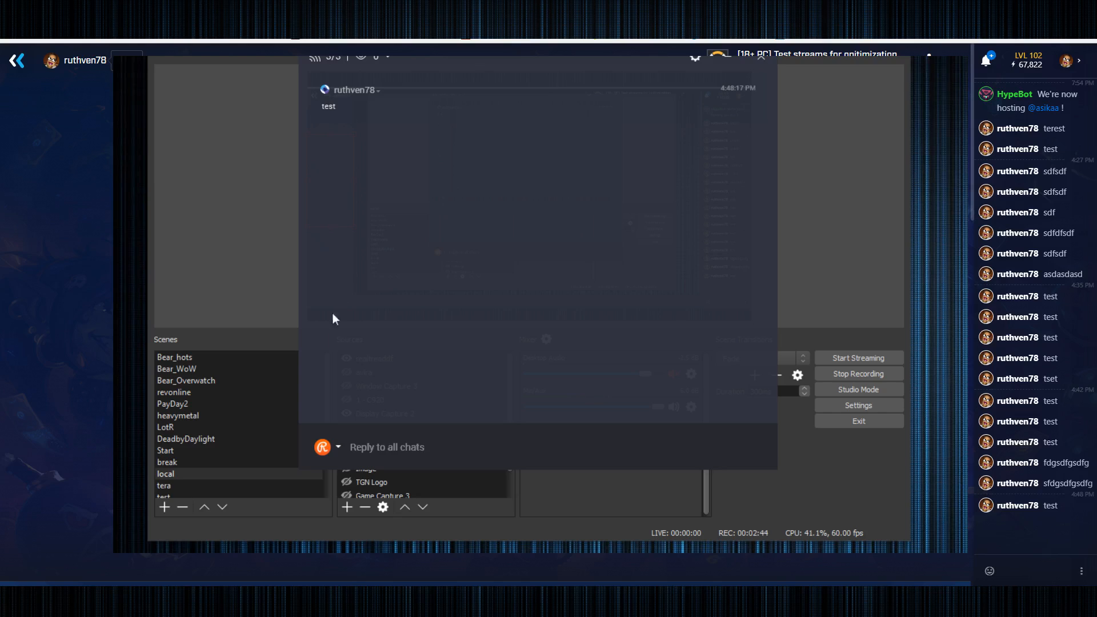
mouse_move(800, 246)
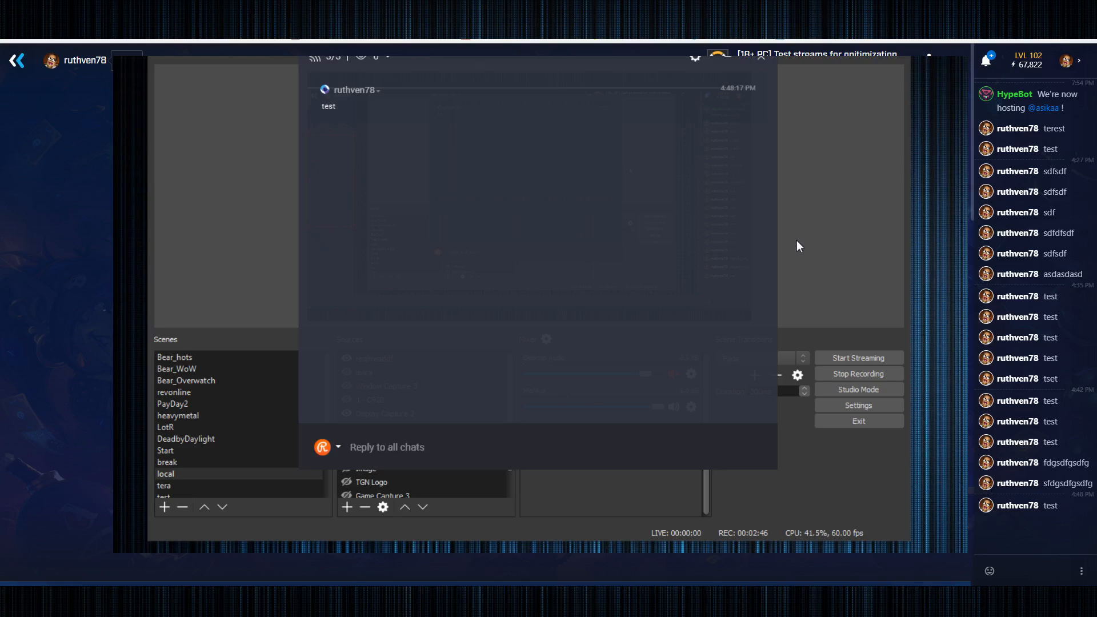
mouse_move(858, 388)
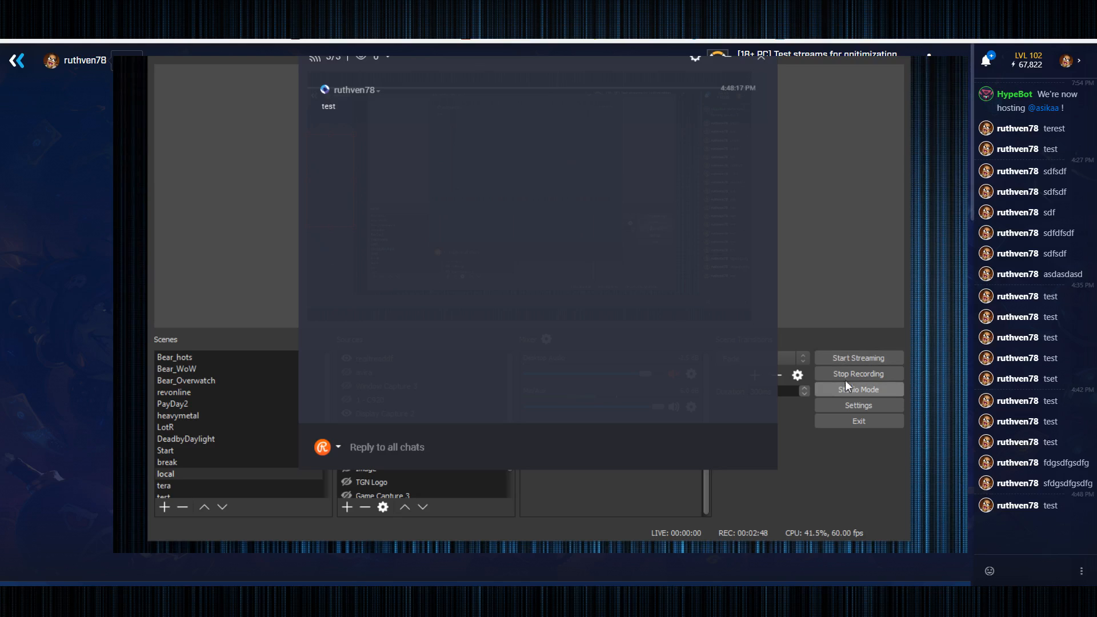